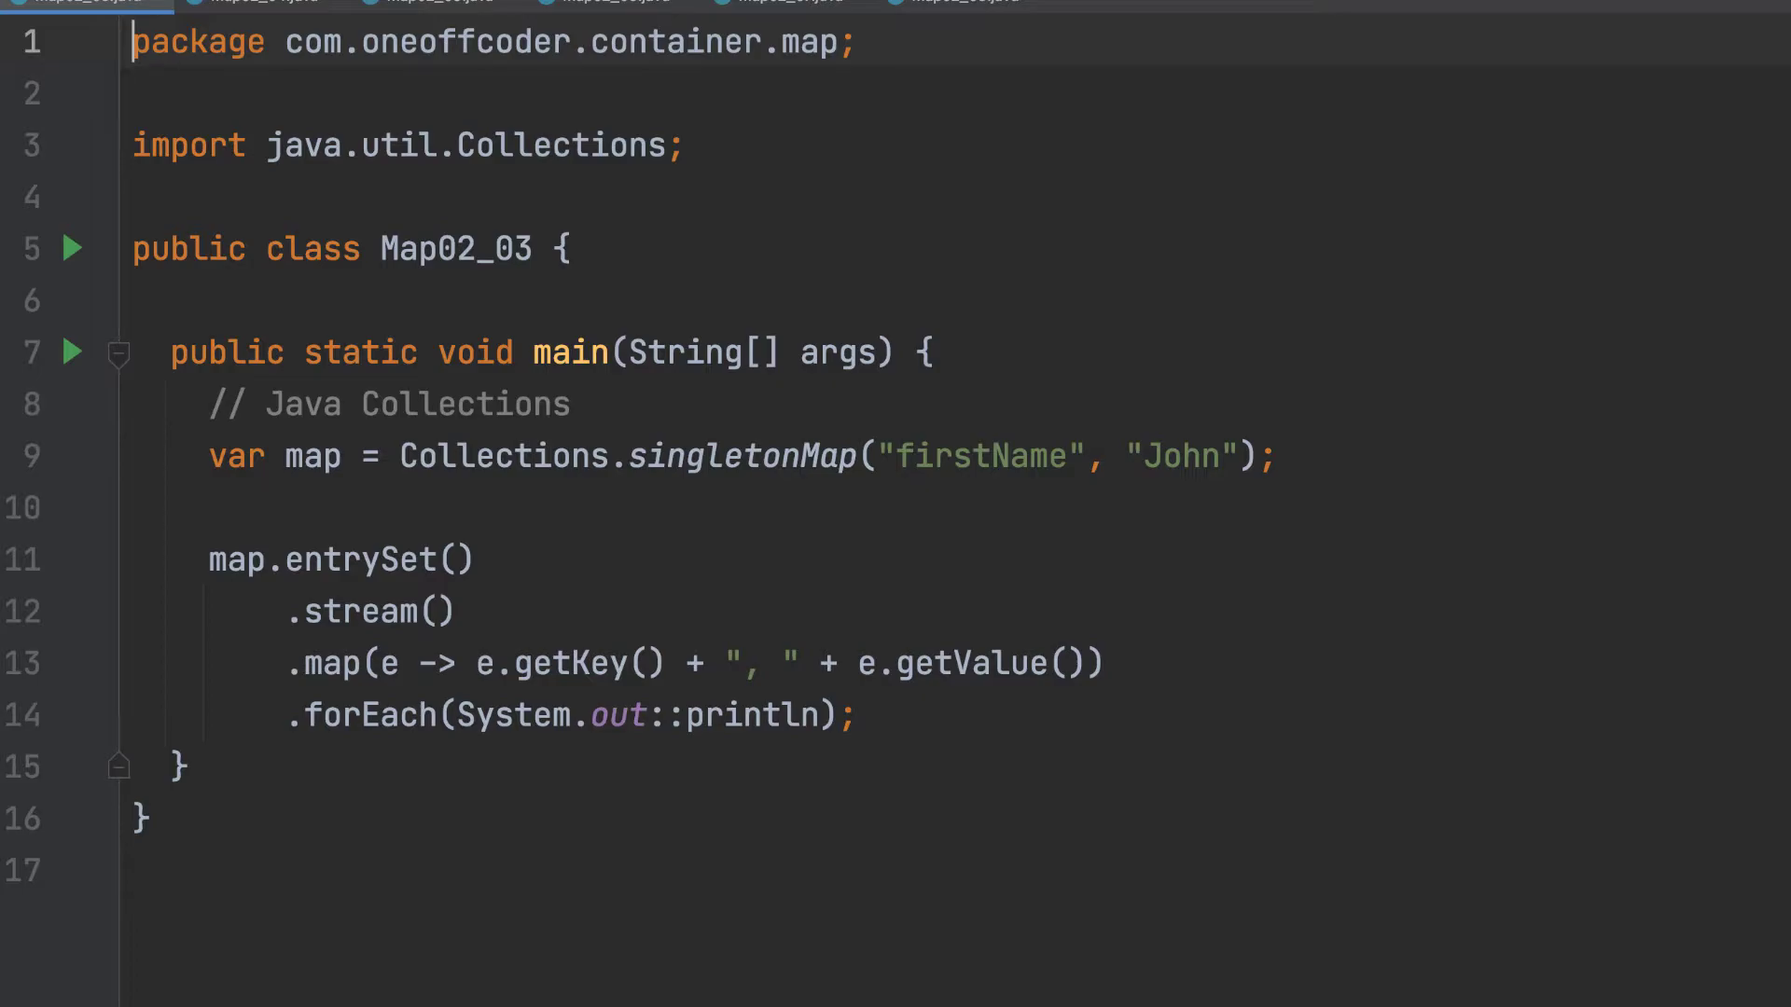
View Map02_06.java, the Java 9 Map.of example holding five person entries.
click(254, 4)
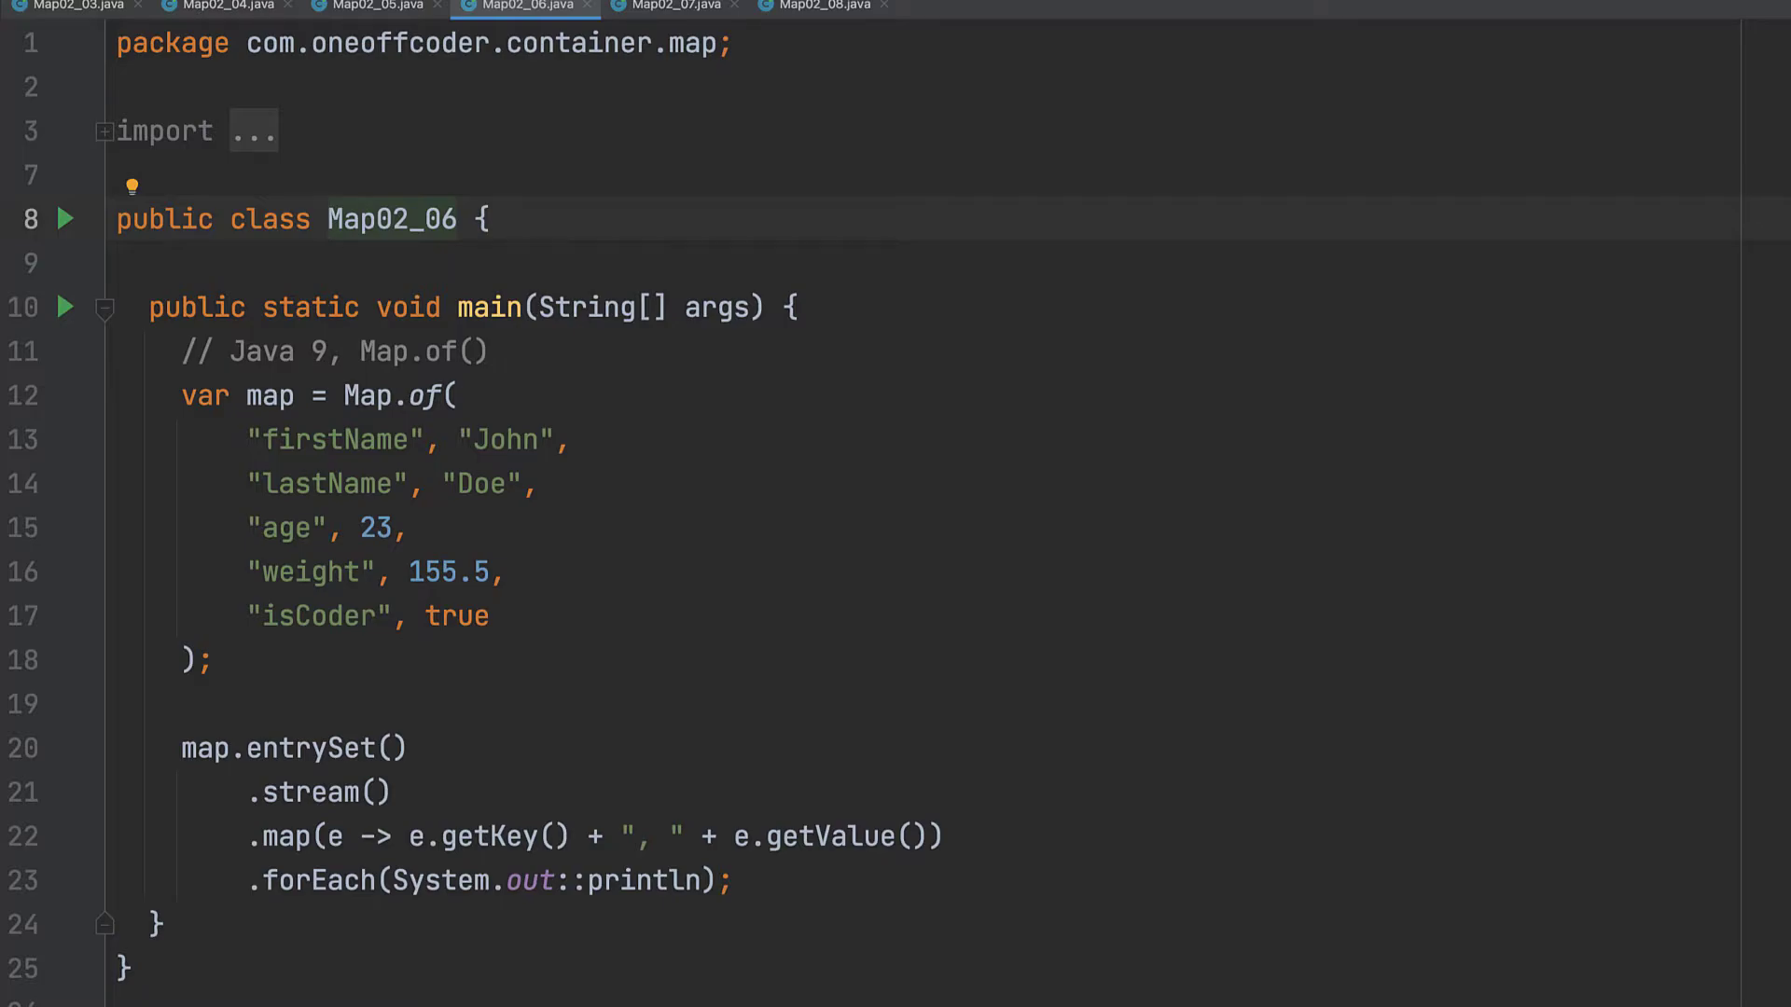
click(328, 219)
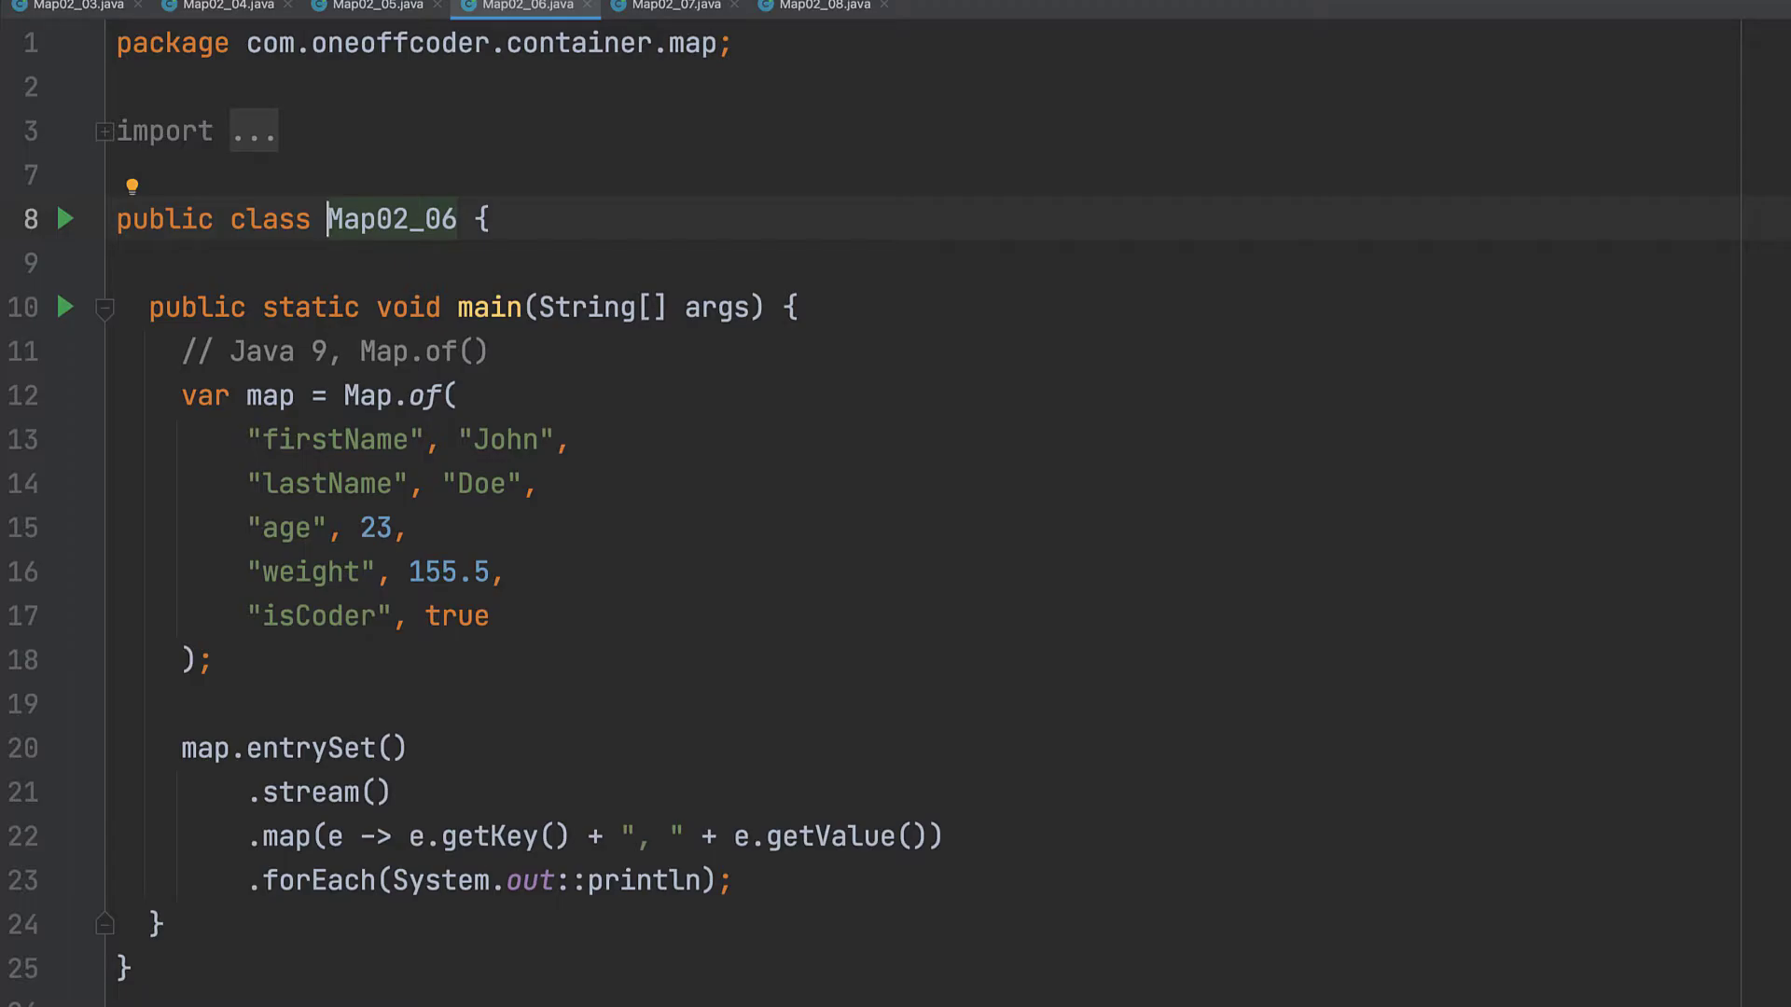
click(666, 6)
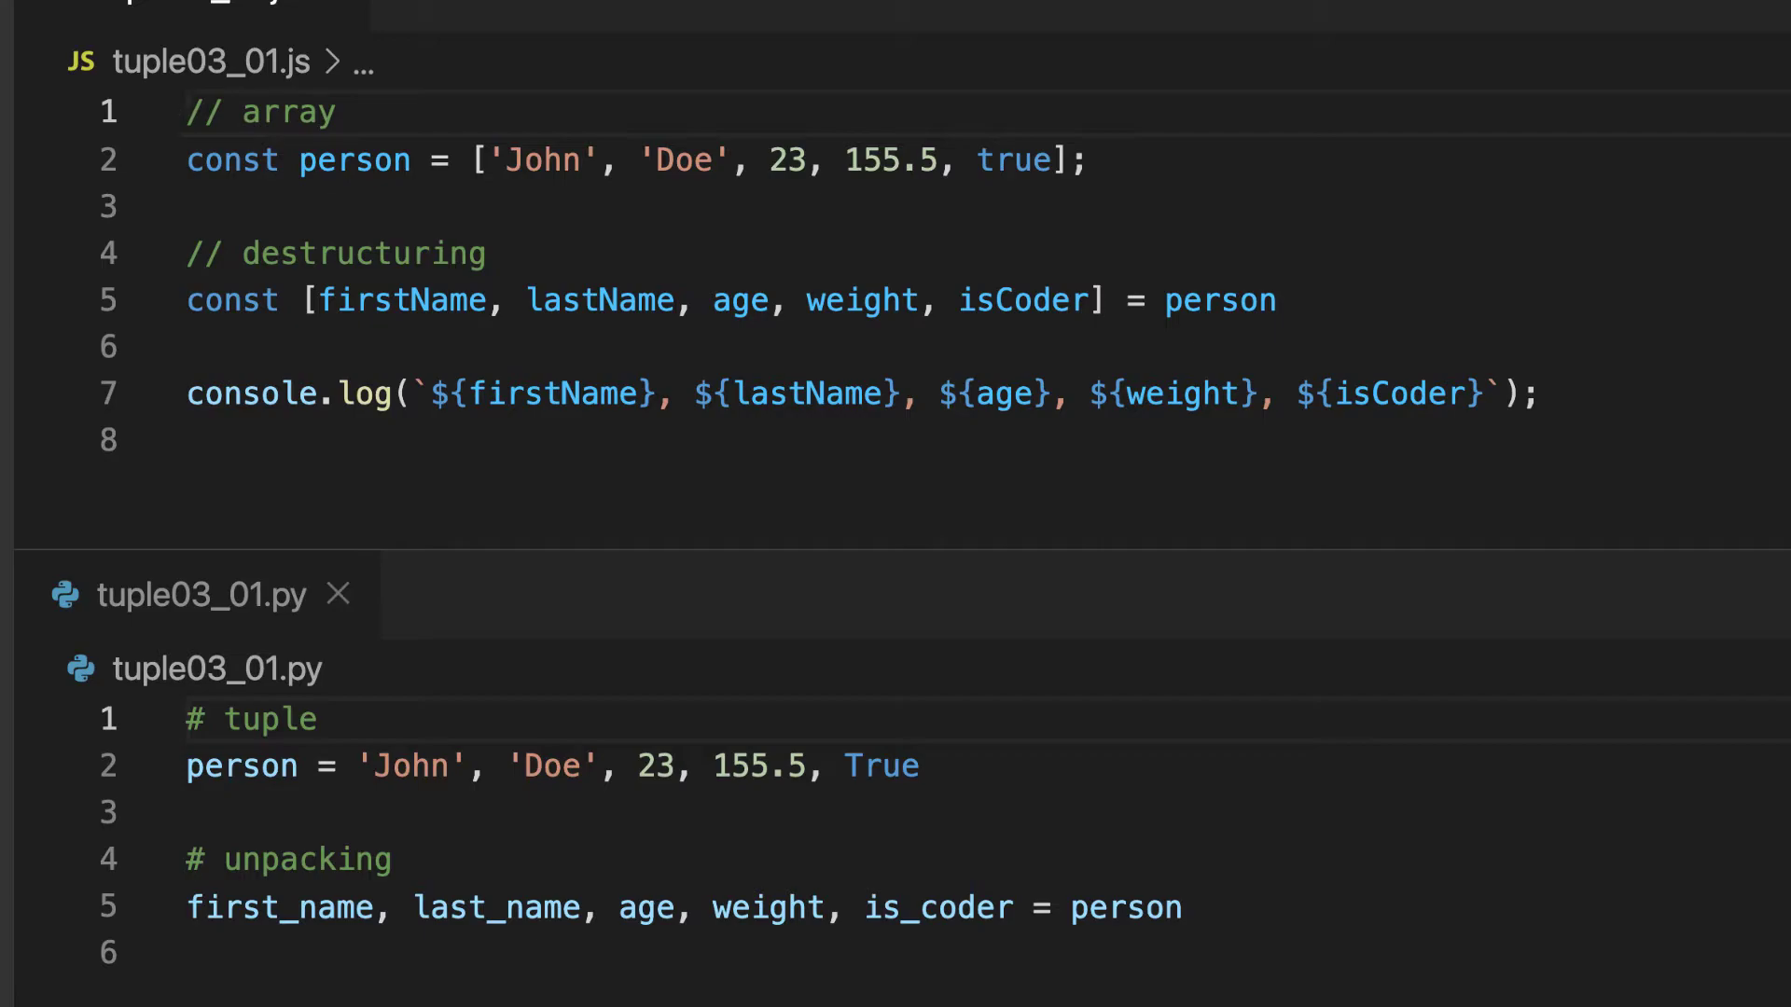
Show tuple03_01.js destructuring and tuple03_01.py tuple unpacking side by side in a split editor.
click(187, 111)
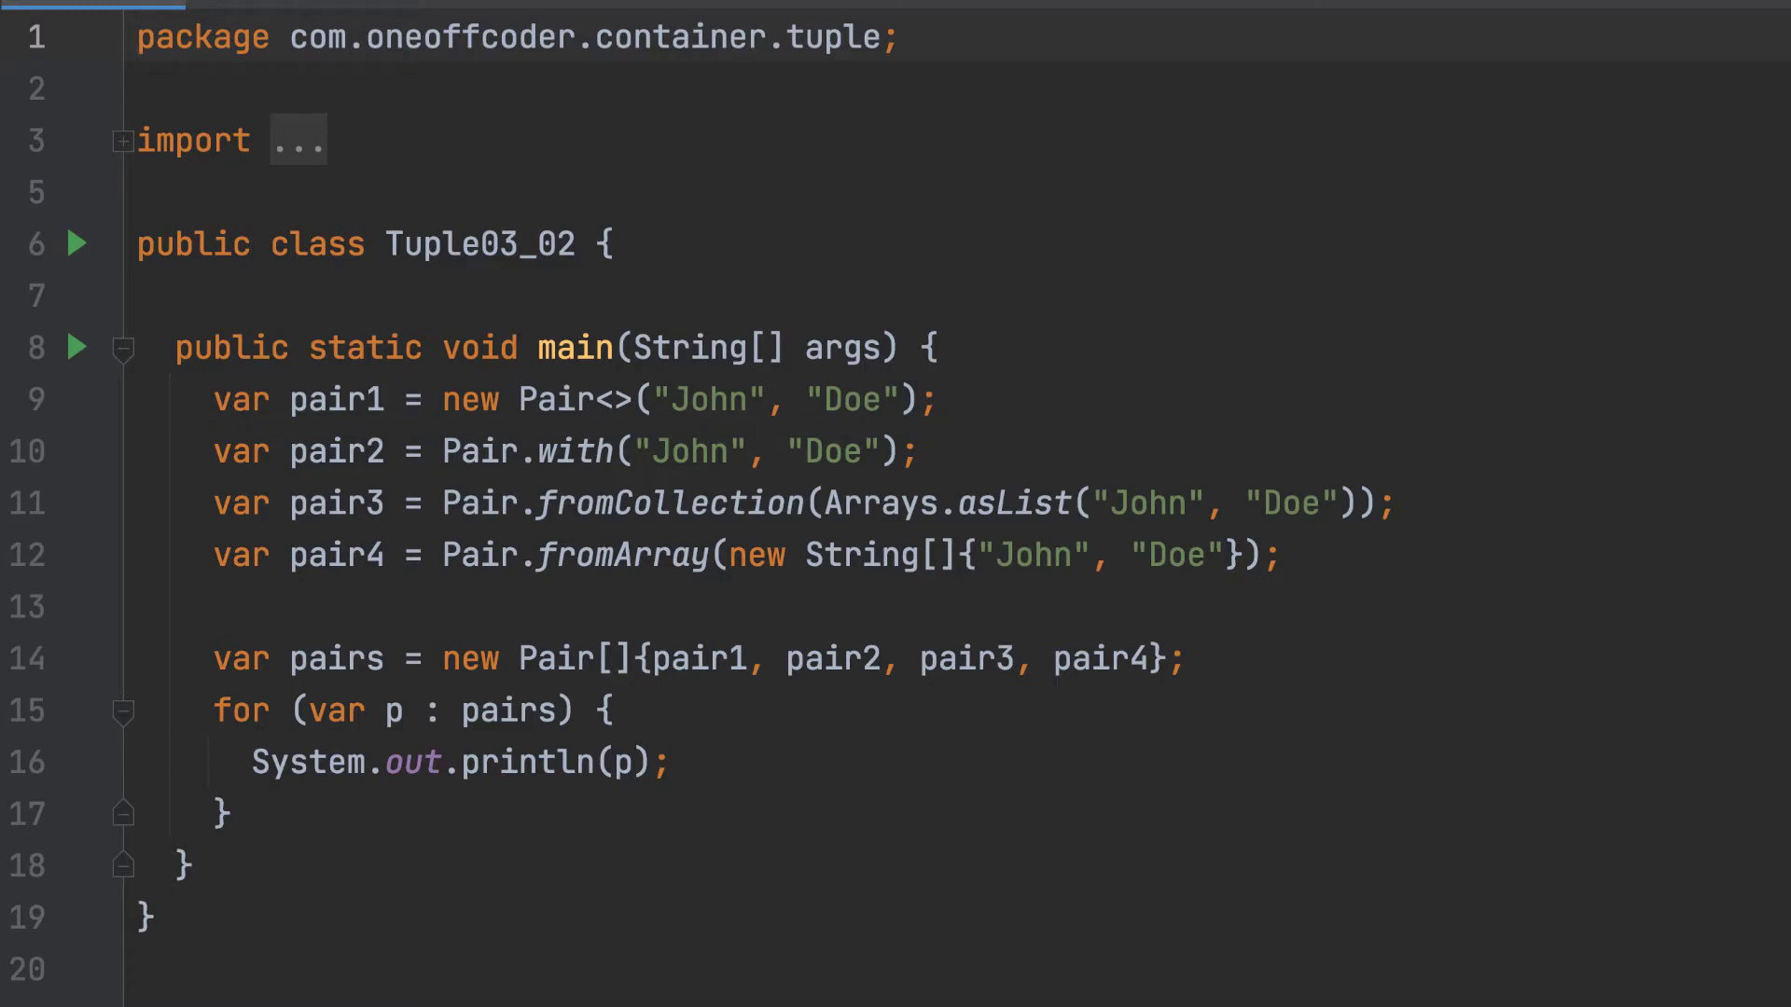
Show Tuple03_02.java, which builds the John Doe Pair four ways and prints each.
click(617, 398)
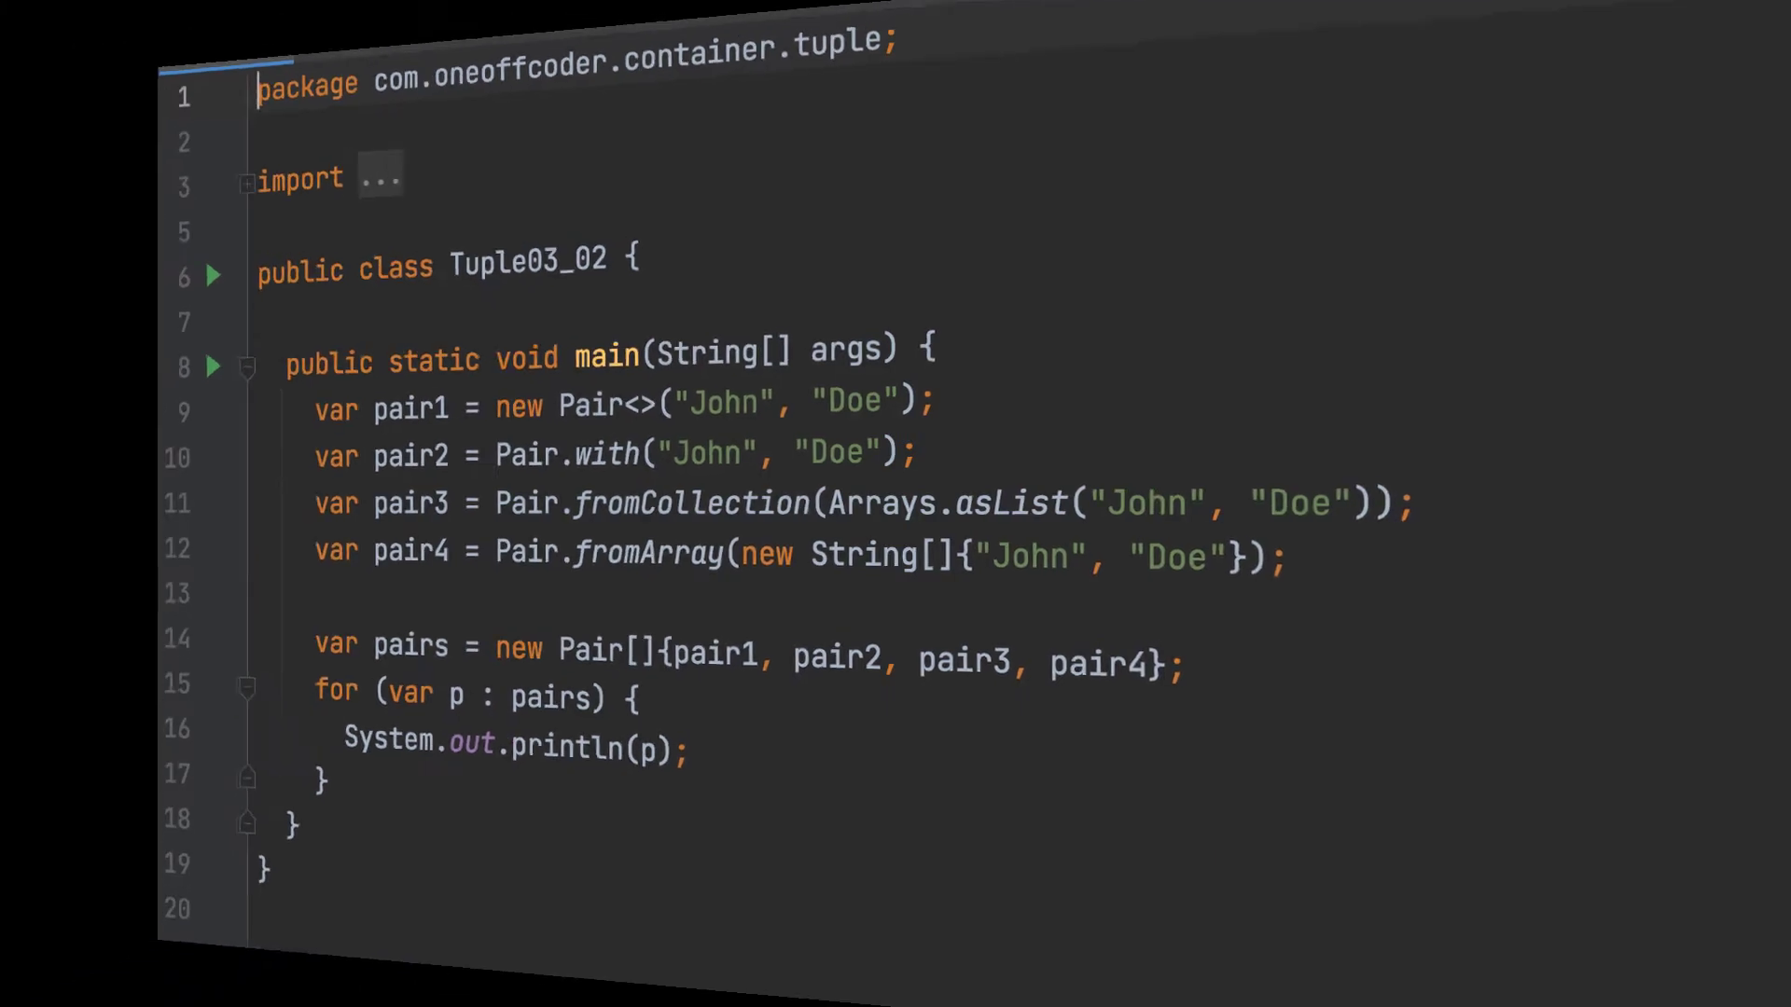
click(195, 57)
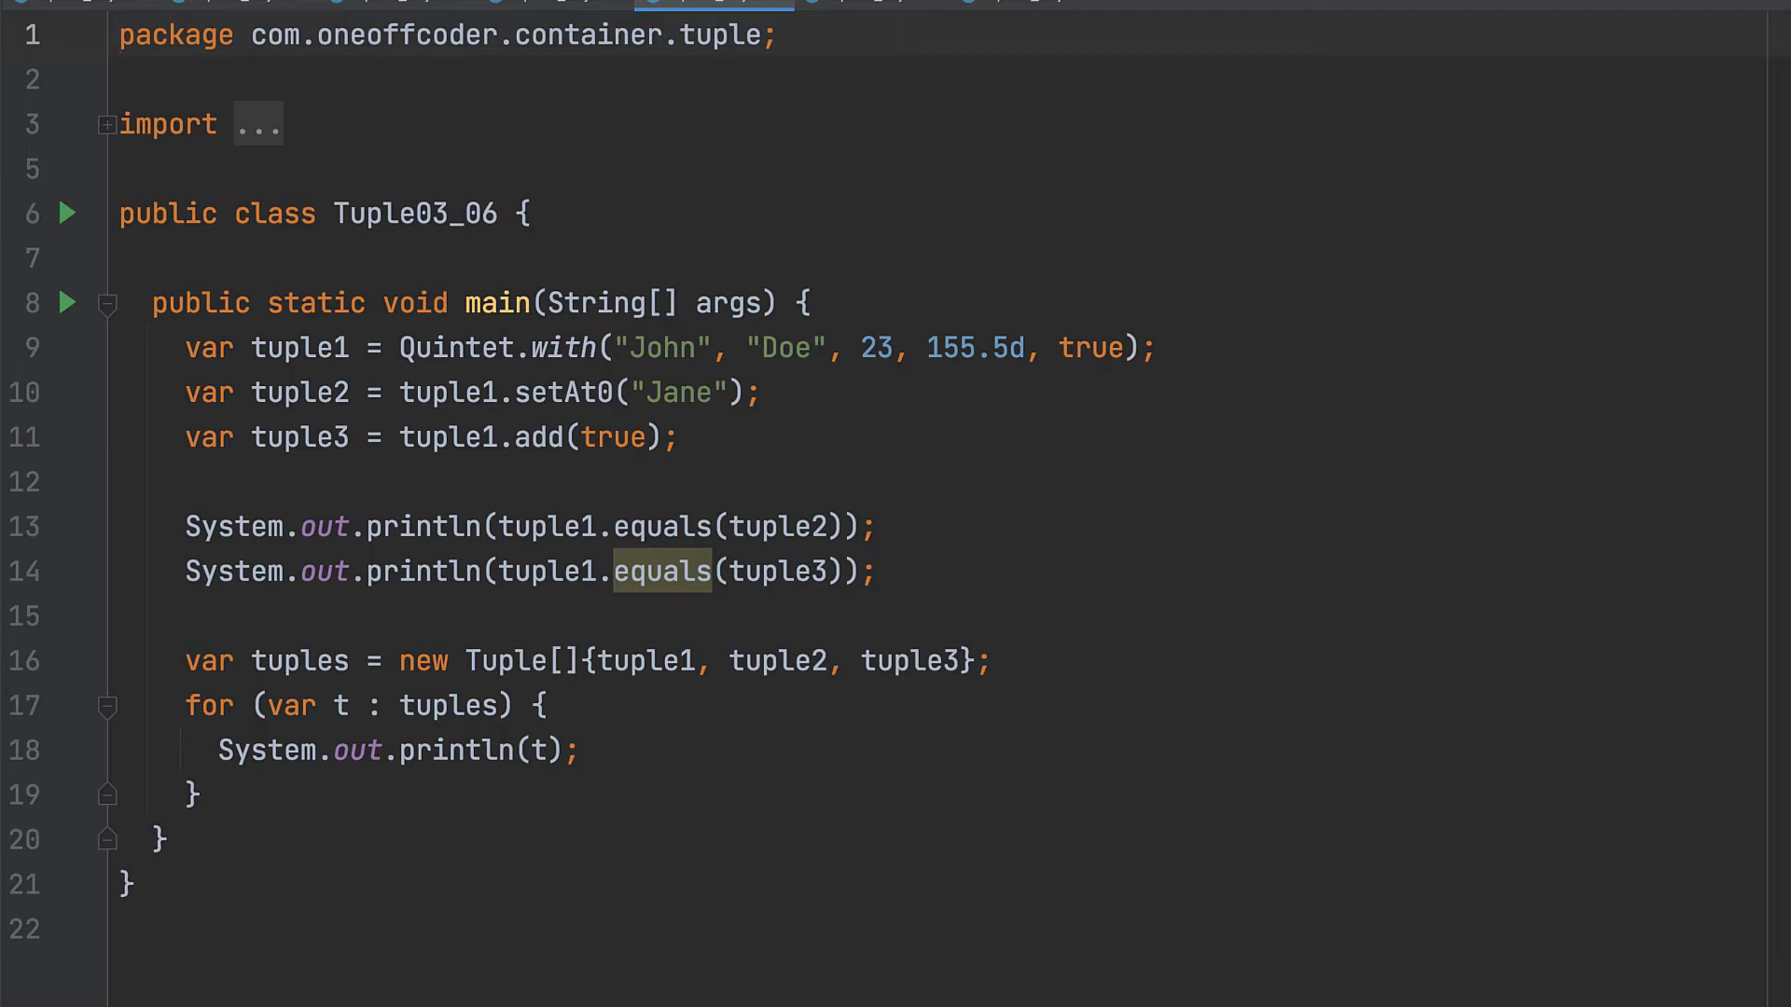
Switch to Tuple03_07.java, where removeFrom0 drops the Quintet's first element.
click(830, 12)
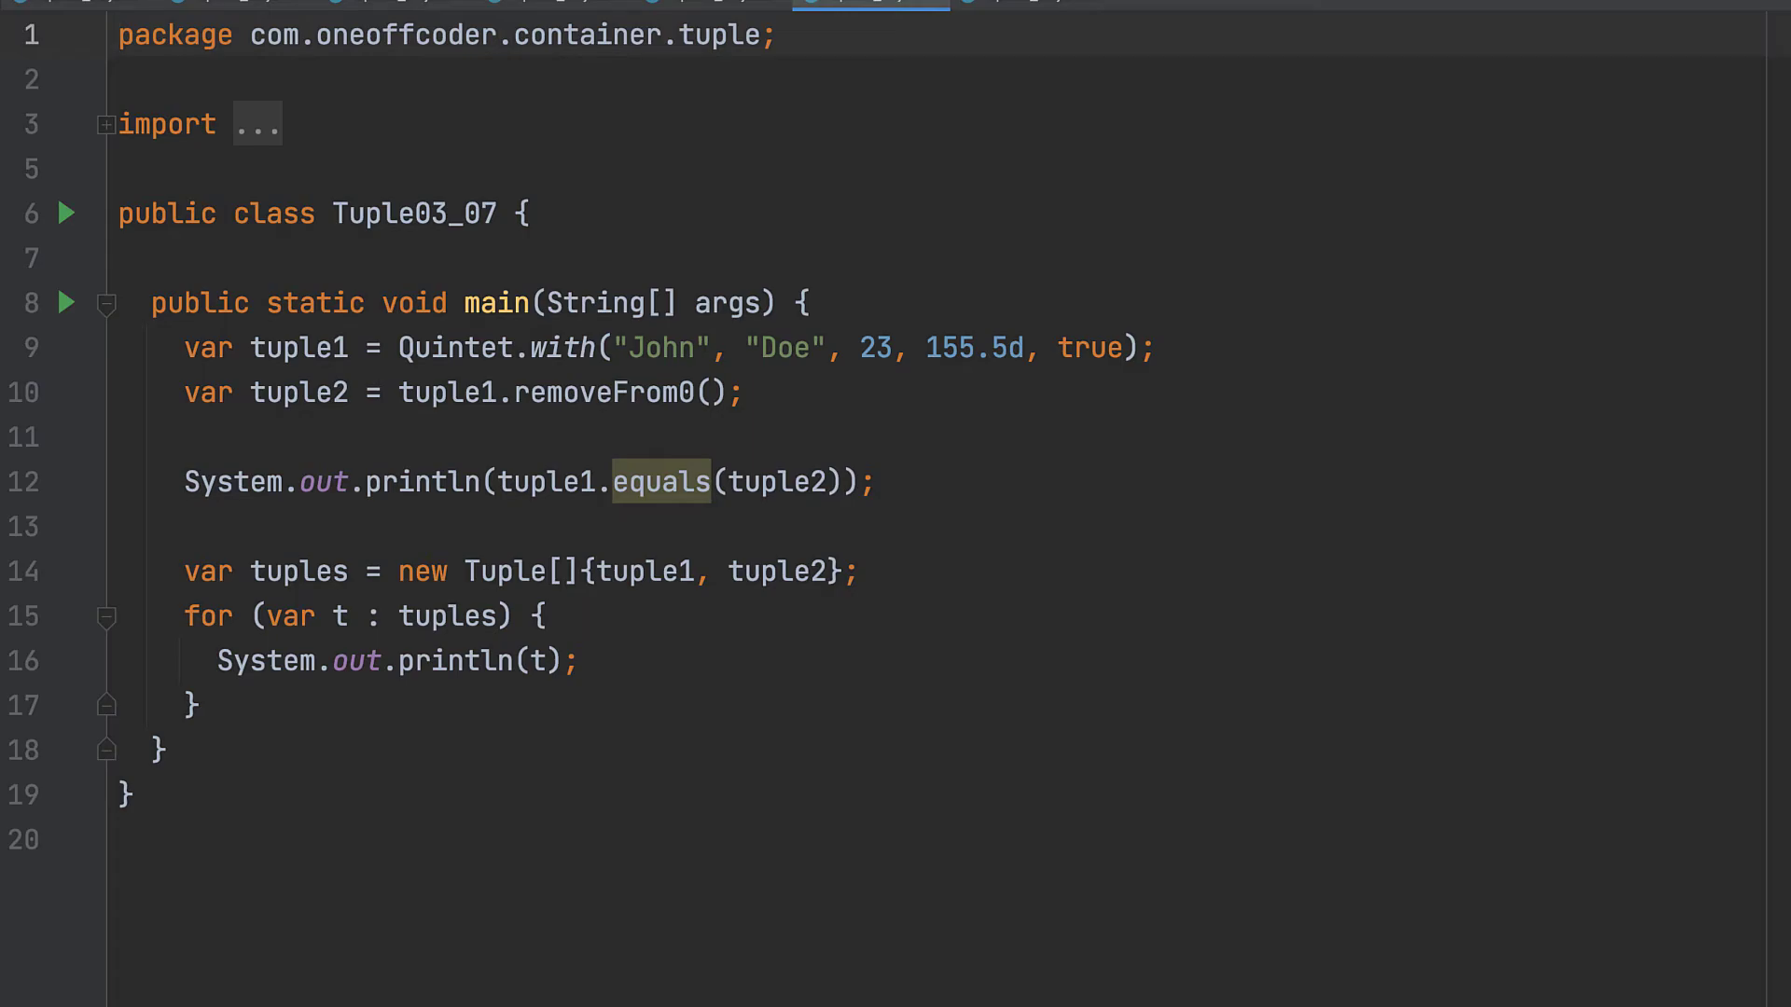
click(966, 15)
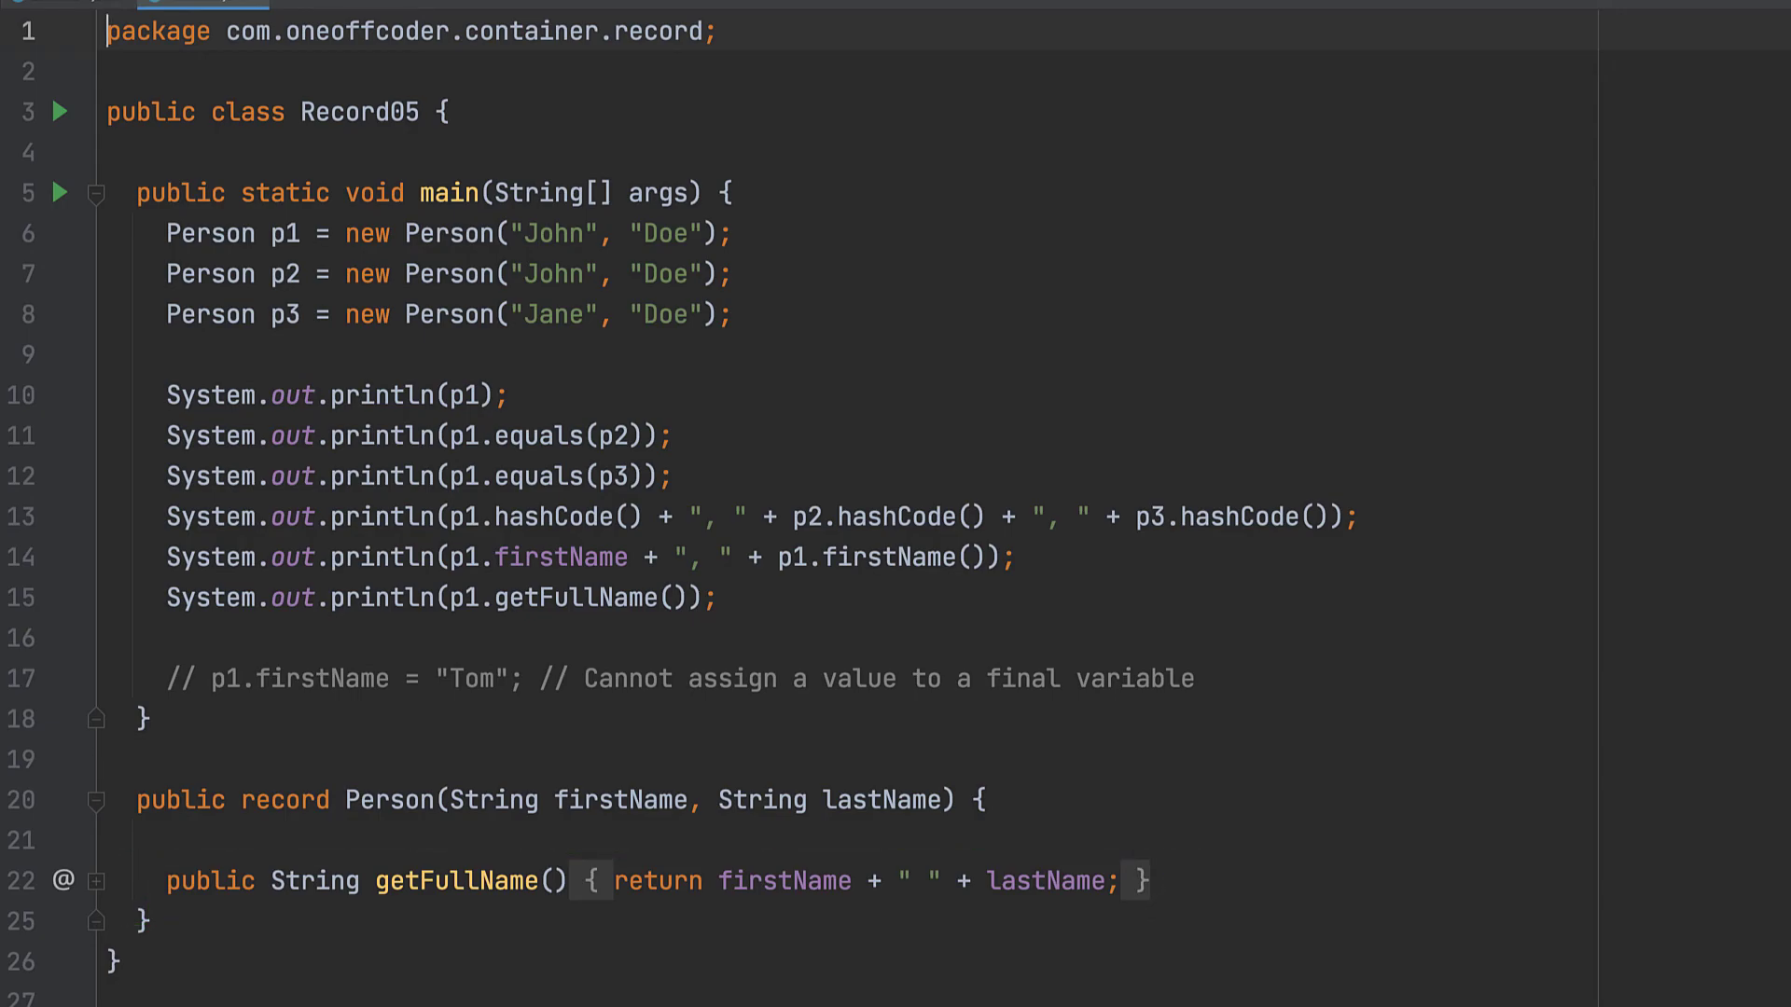
Mark up Record05's three Person creations: two John Doe and one Jane Doe.
drag(137, 205, 764, 365)
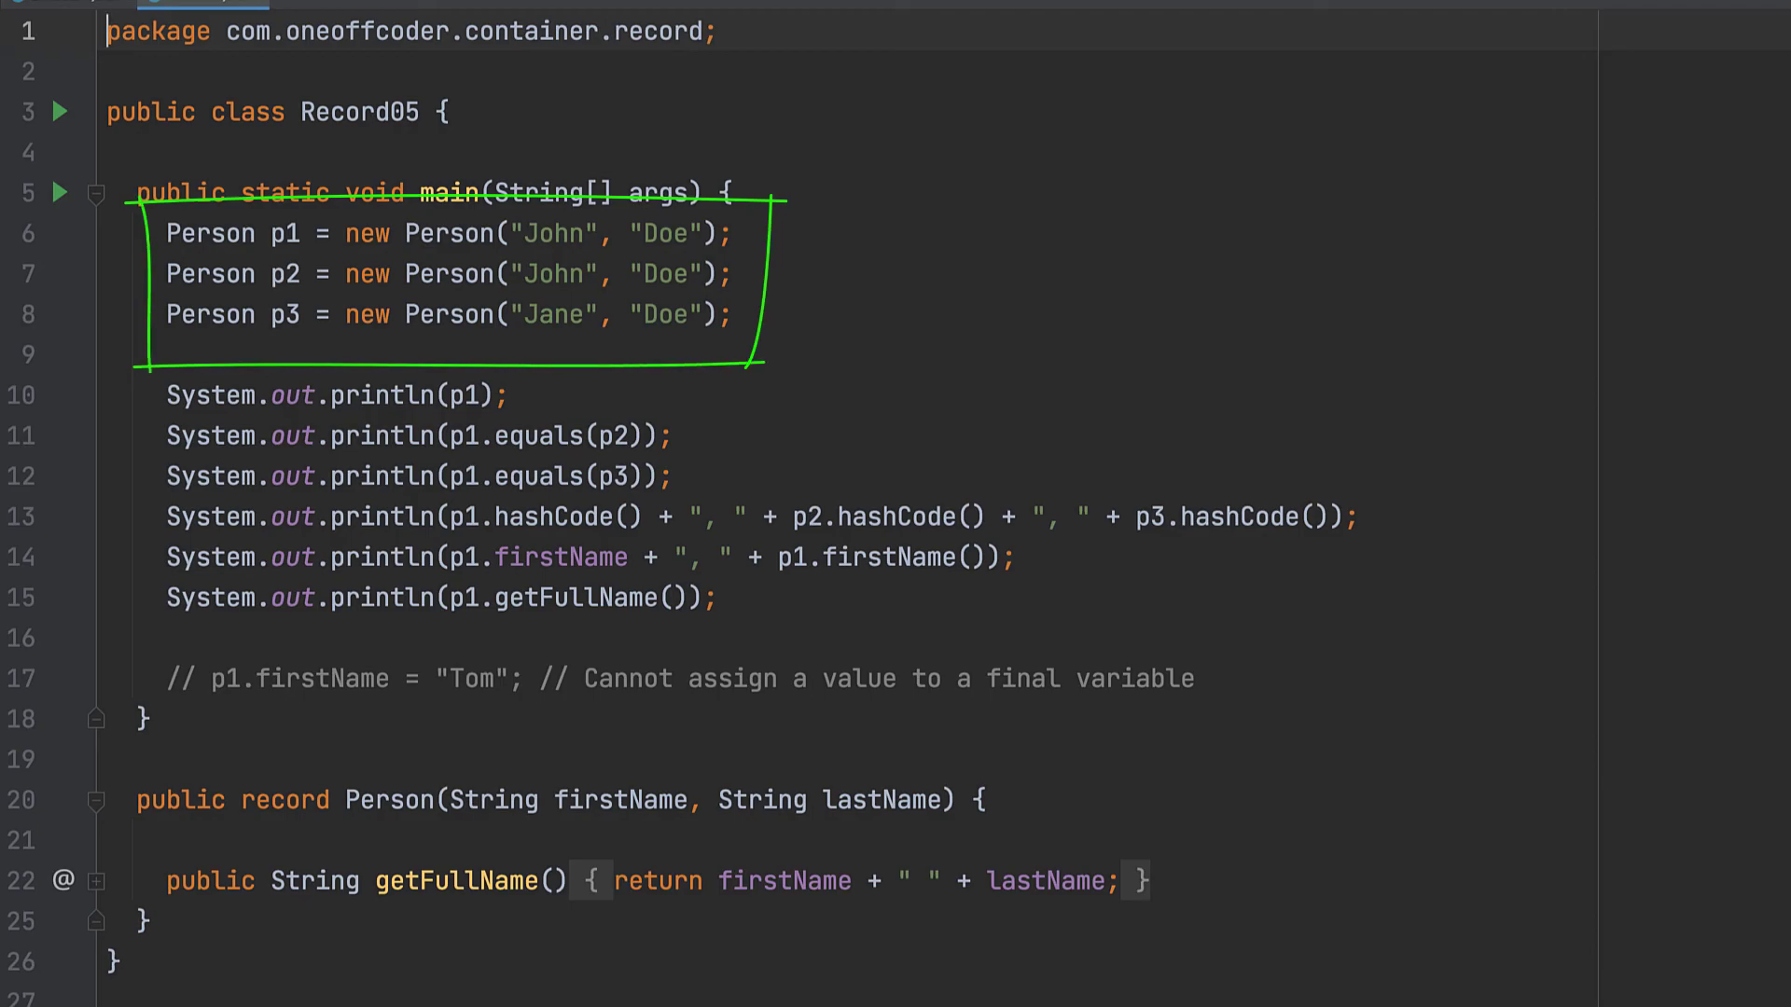